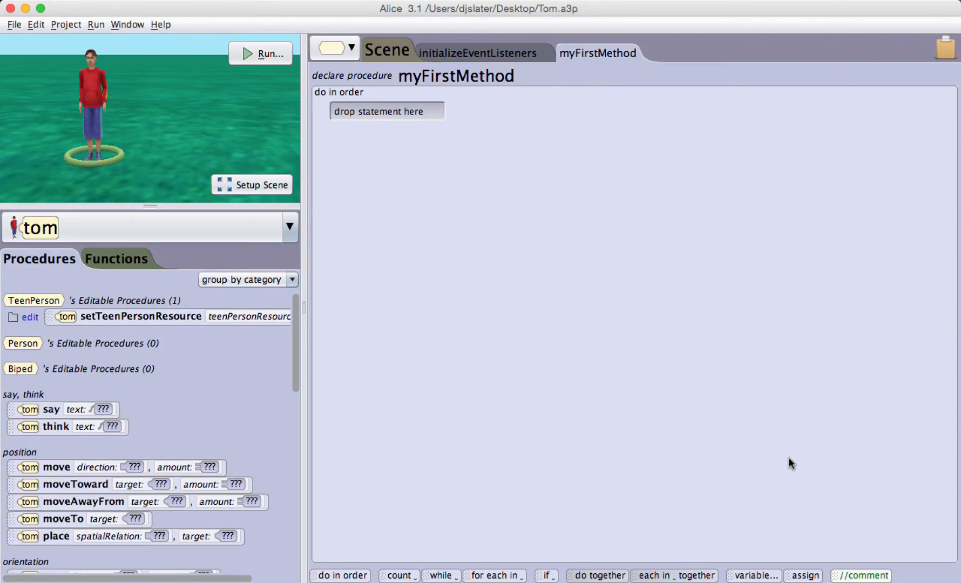
mouse_move(49, 402)
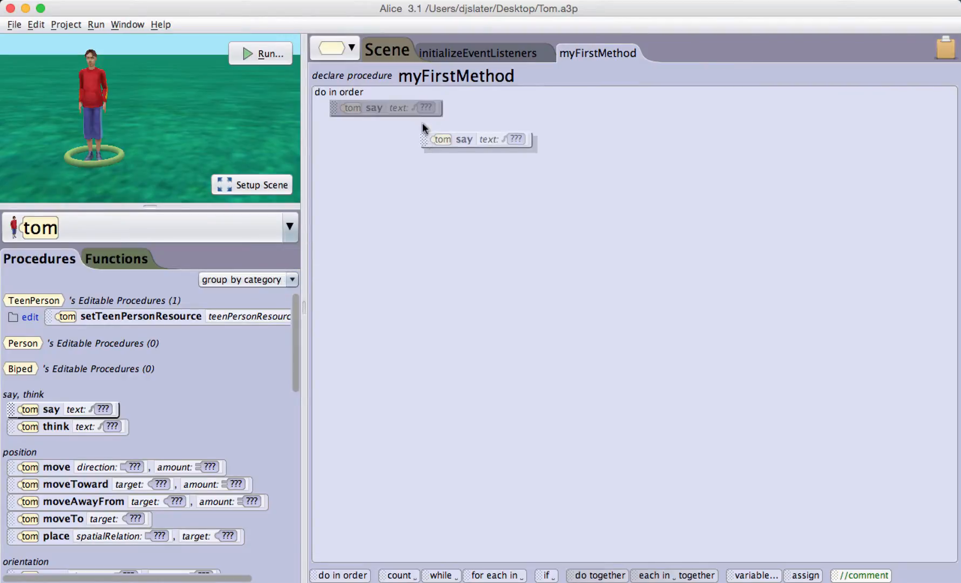
Add a tom say statement with custom text "16" and run the world to watch it
left_click(428, 108)
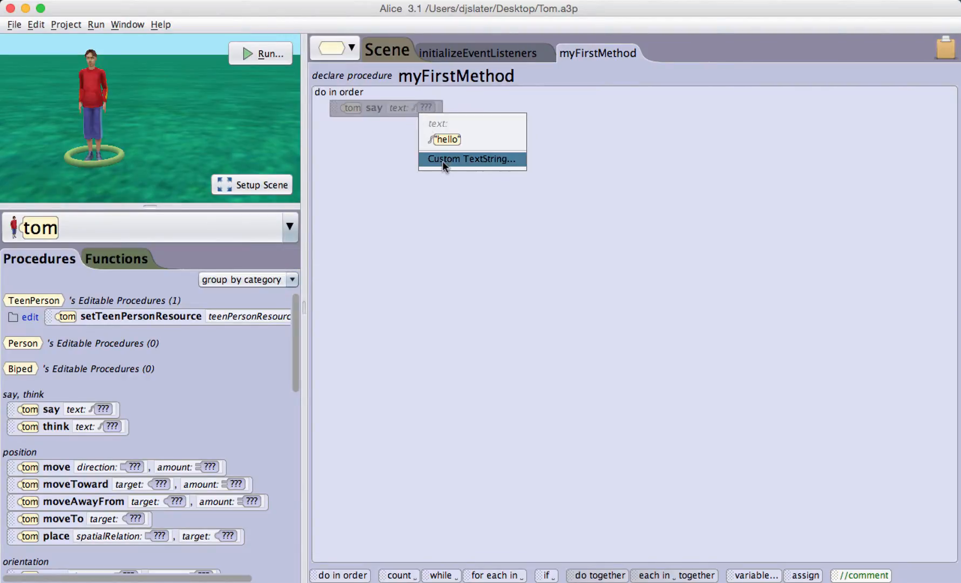
left_click(472, 159)
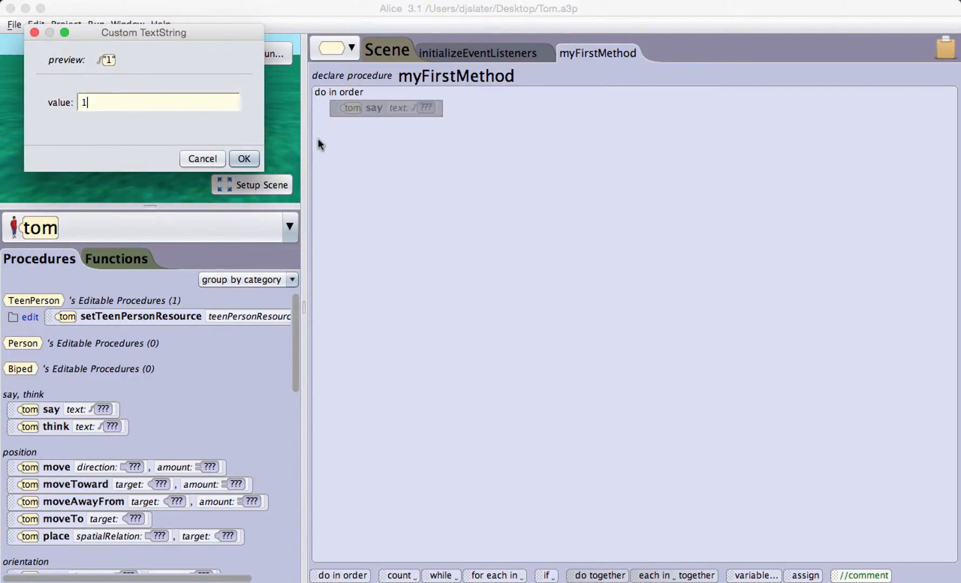
left_click(244, 158)
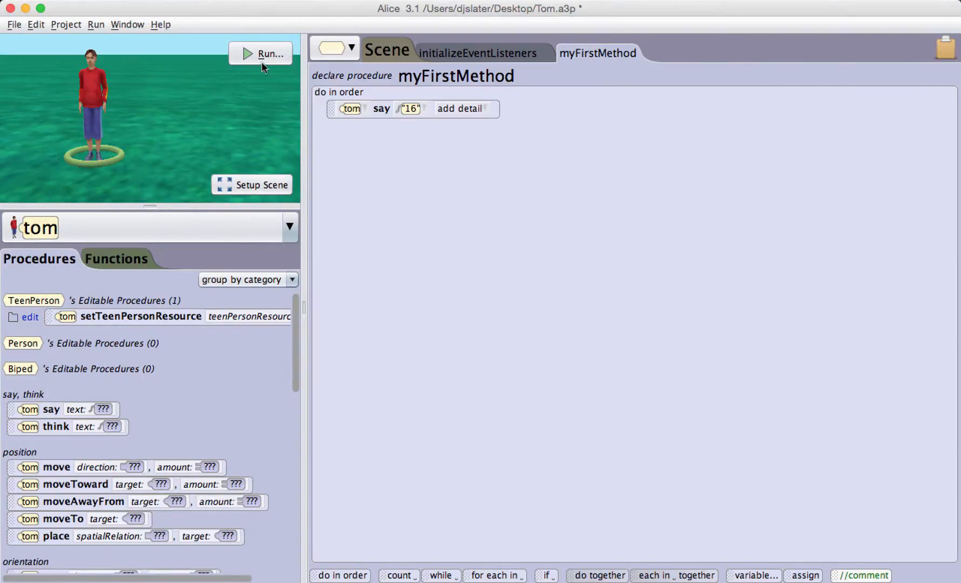
left_click(260, 54)
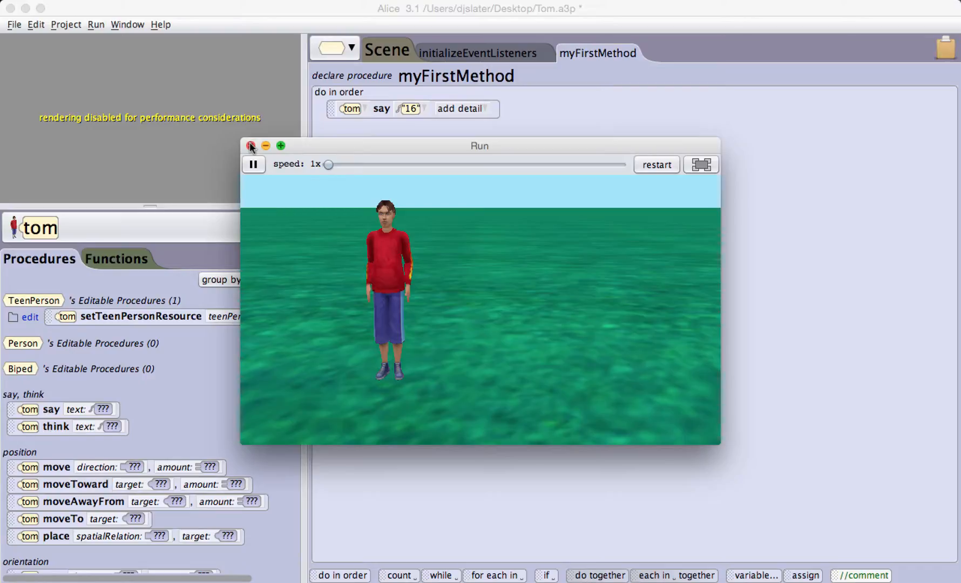
Close the run window and replace the say text "16" with custom text "My age is "
left_click(250, 146)
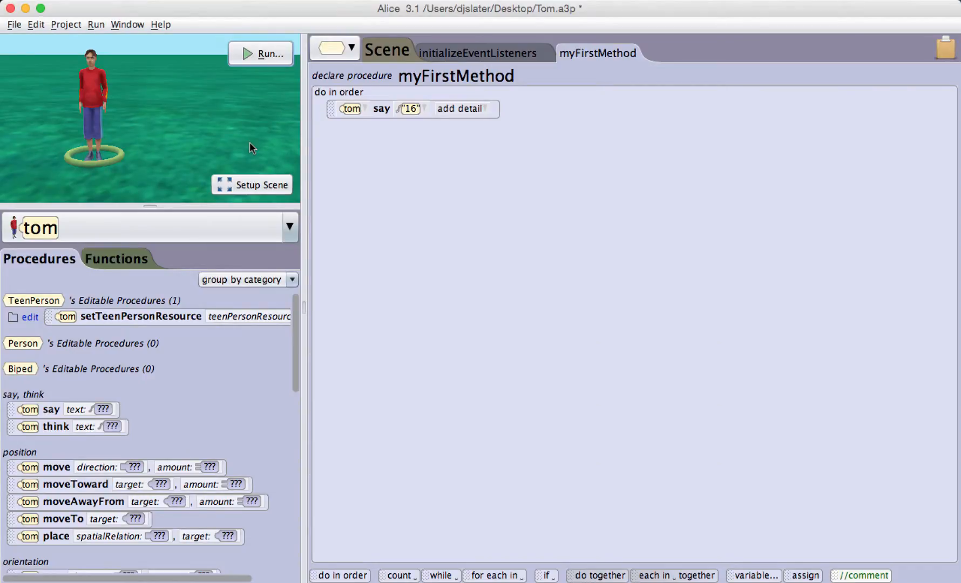
left_click(409, 110)
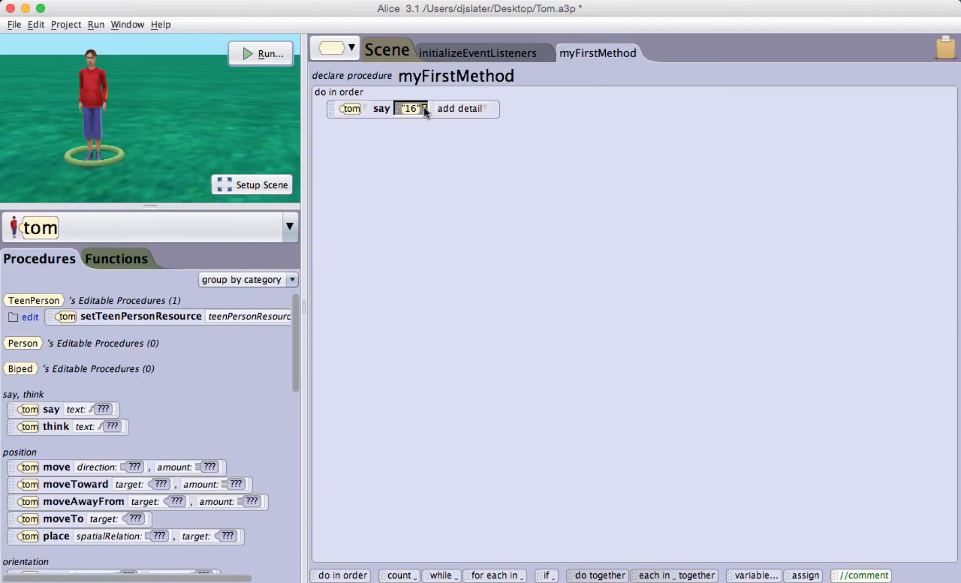
left_click(413, 109)
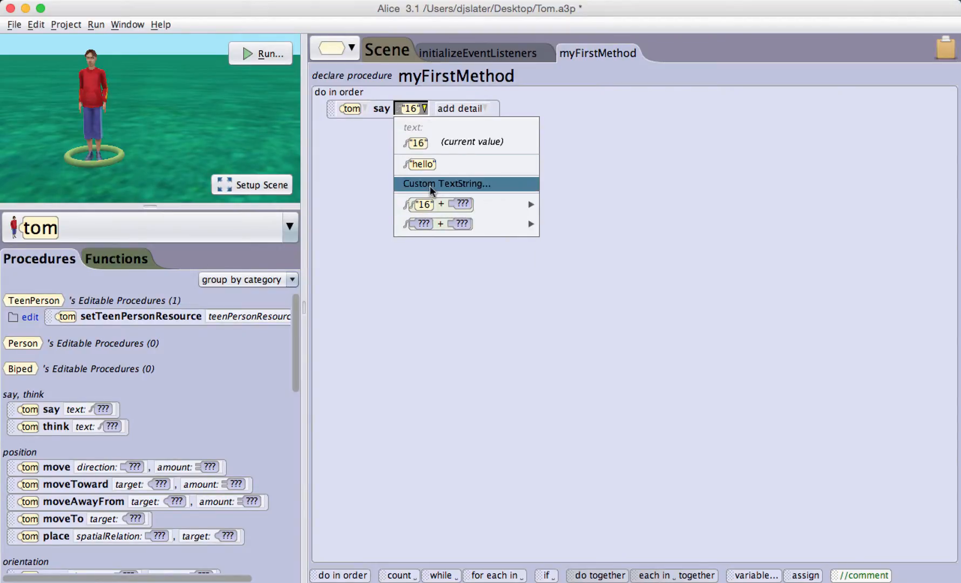
left_click(444, 184)
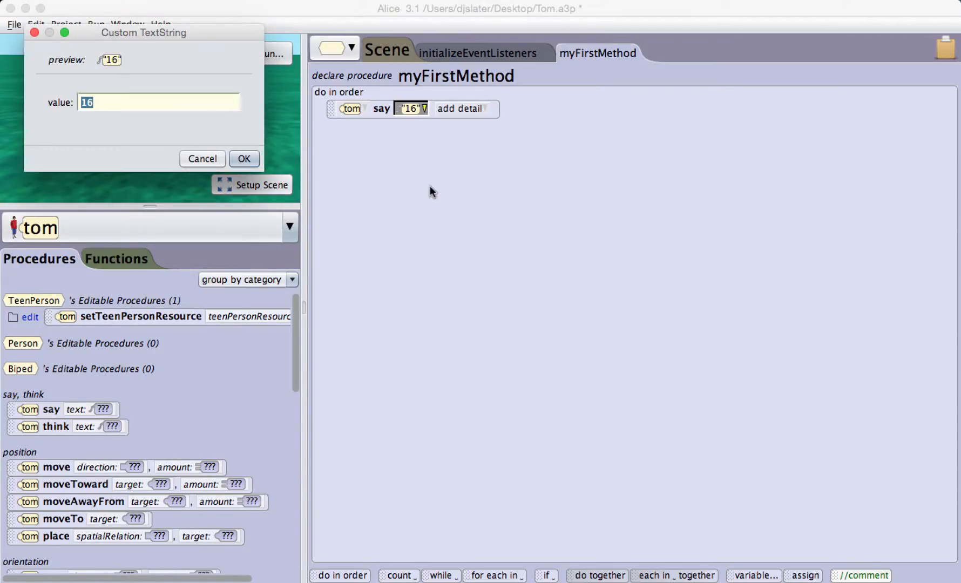
type("My age is")
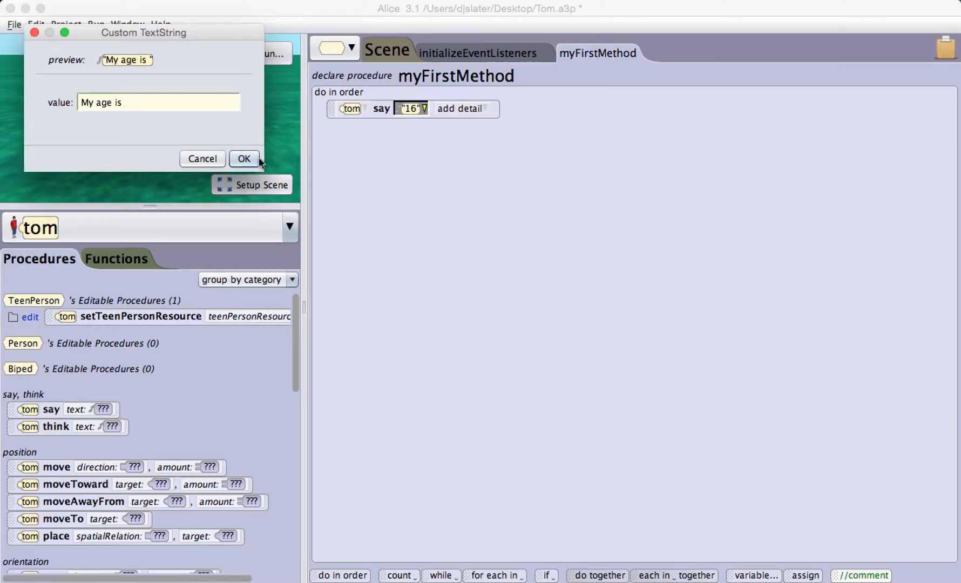
left_click(244, 158)
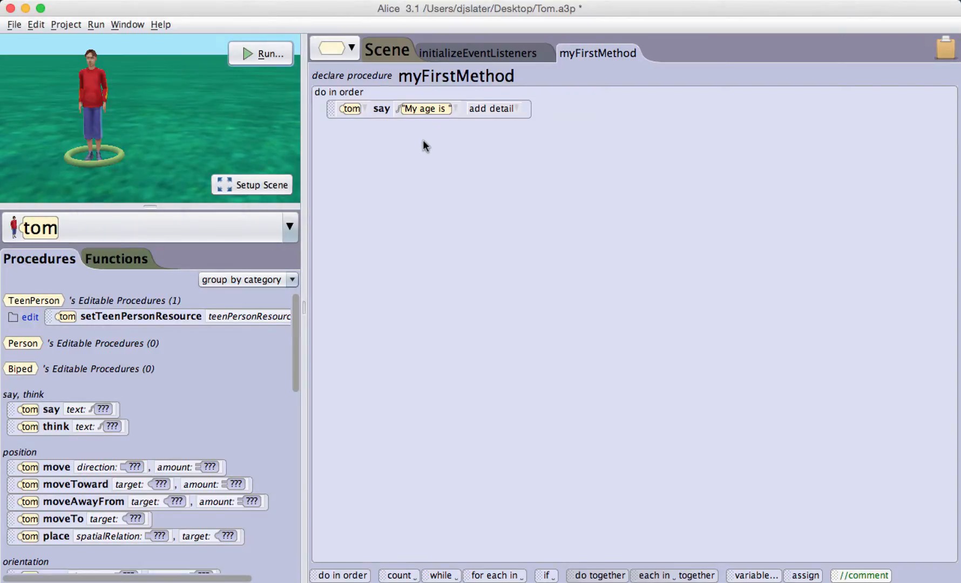
mouse_move(173, 231)
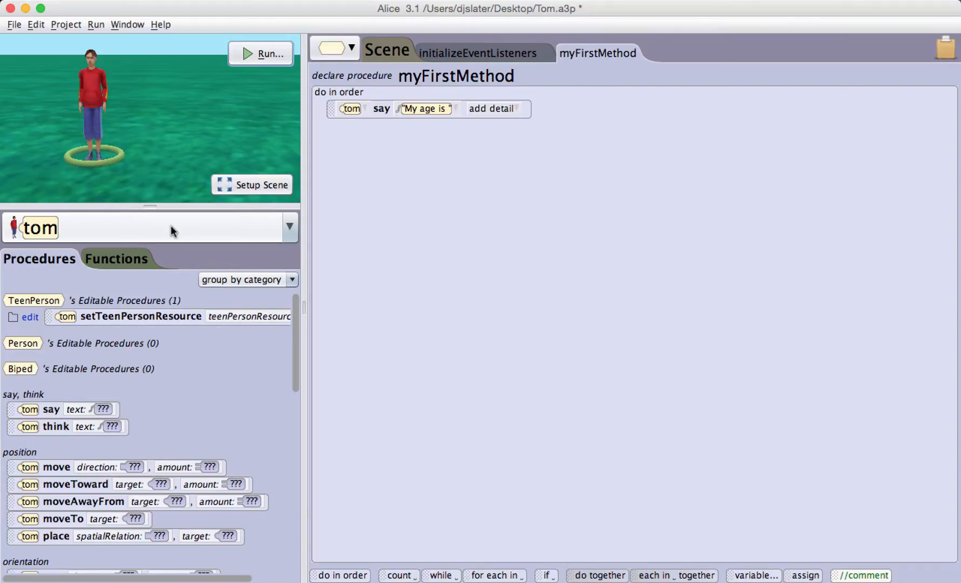
Add a TeenPerson property named age of type WholeNumber with custom initial value 15
left_click(351, 50)
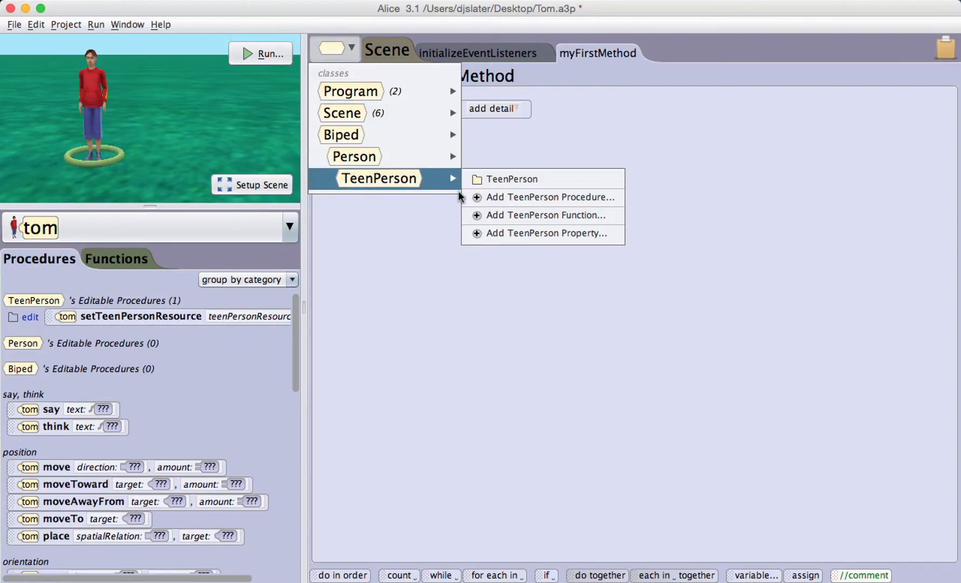
left_click(546, 233)
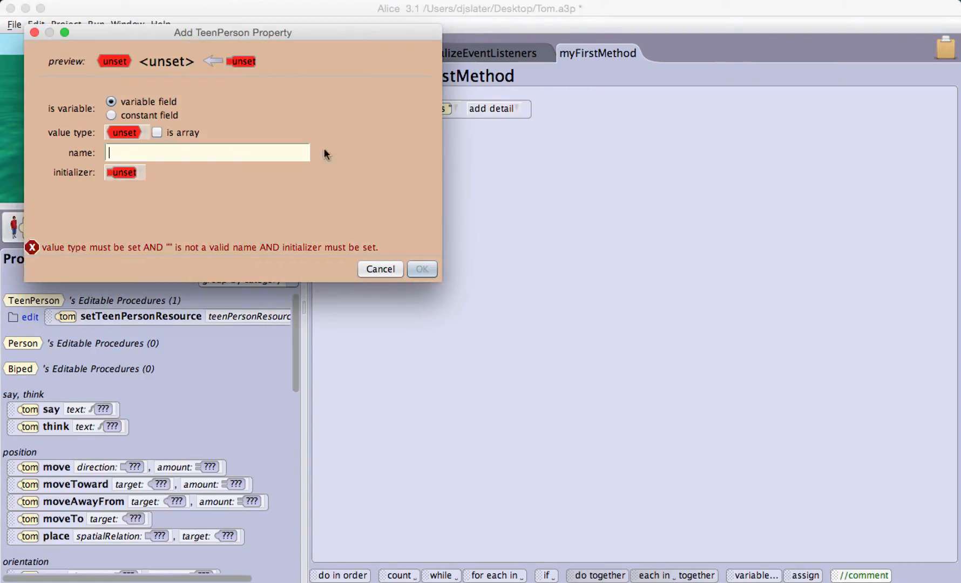
mouse_move(164, 151)
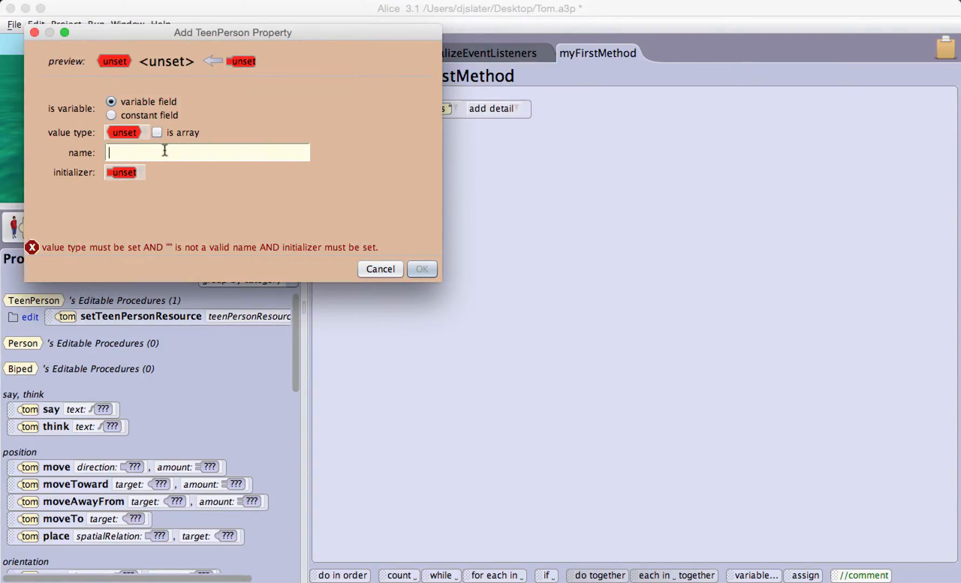
type("age")
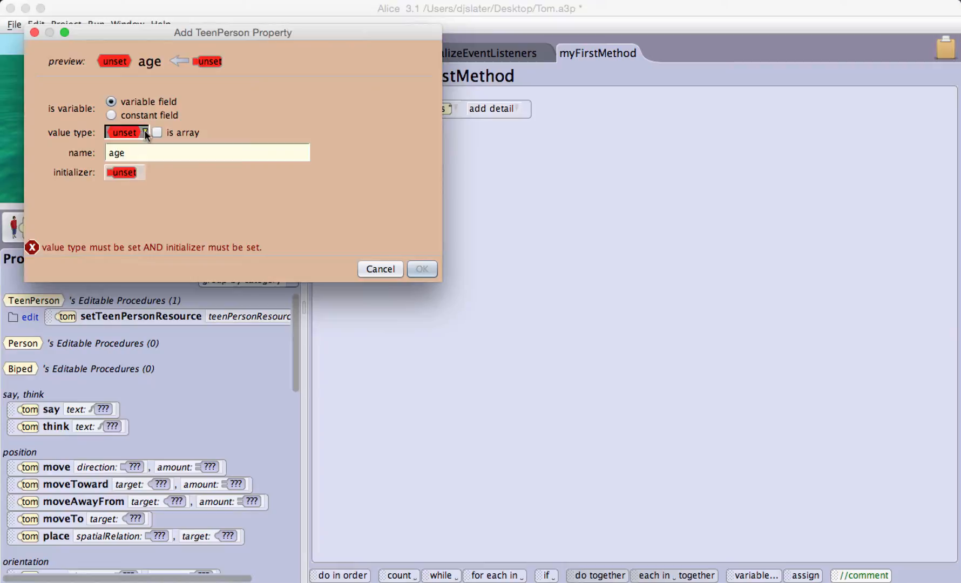
left_click(126, 132)
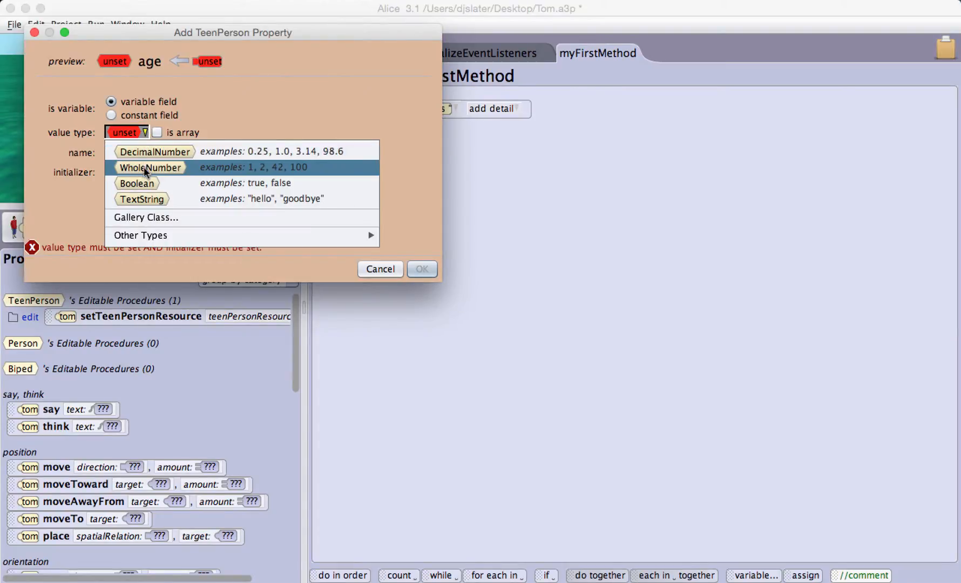
left_click(150, 167)
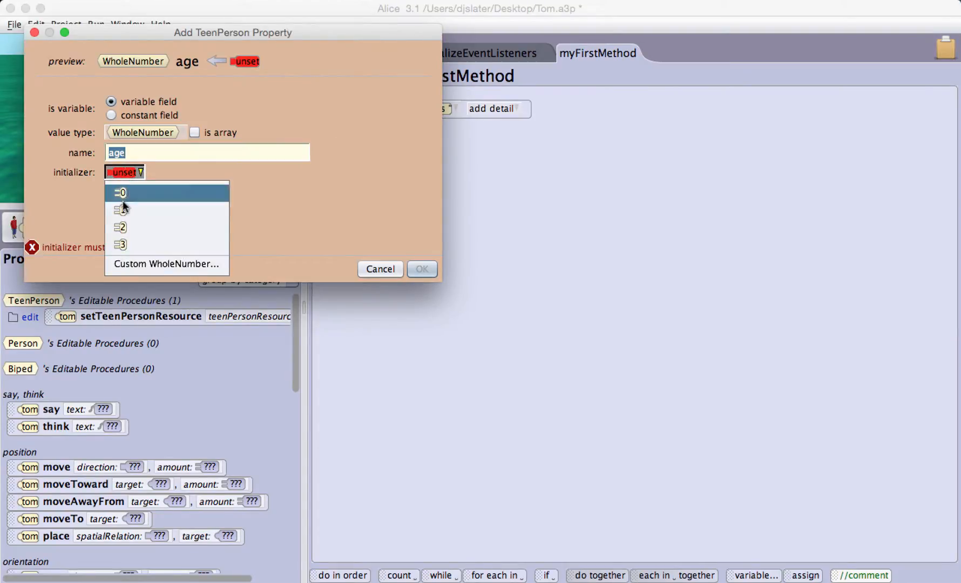
left_click(164, 264)
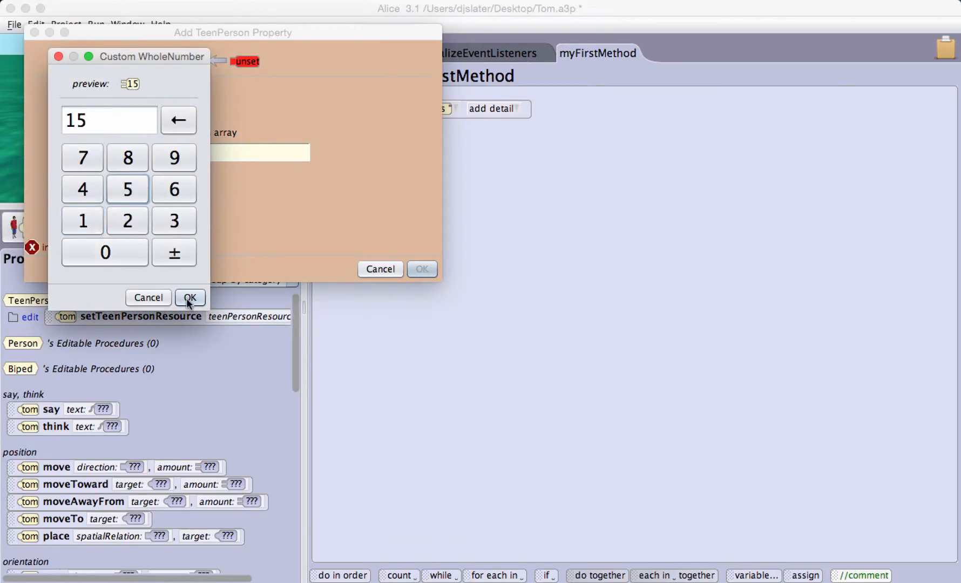
left_click(190, 298)
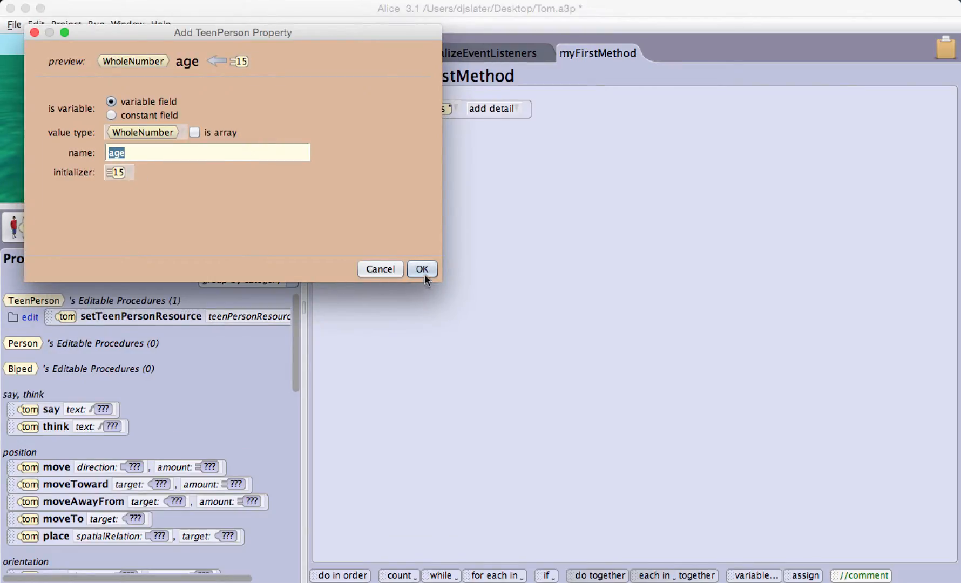
left_click(422, 269)
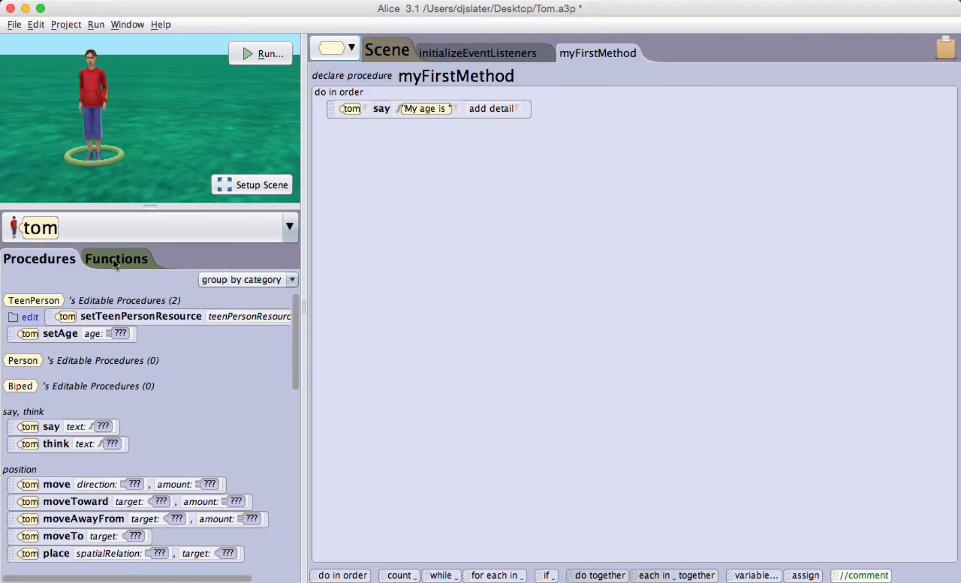
Drag tom's getAge function from the Functions list toward the say statement
left_click(117, 259)
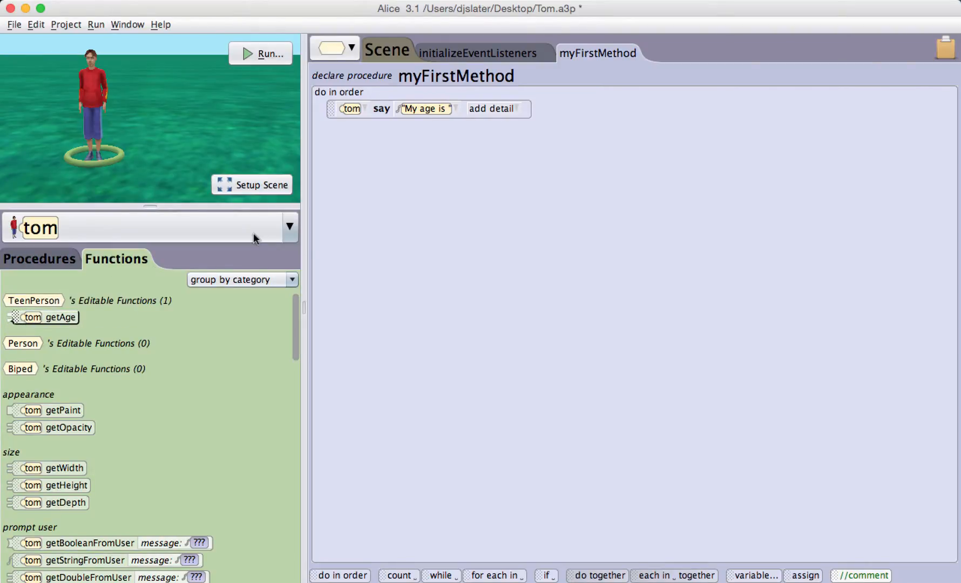
left_click_drag(44, 318, 426, 109)
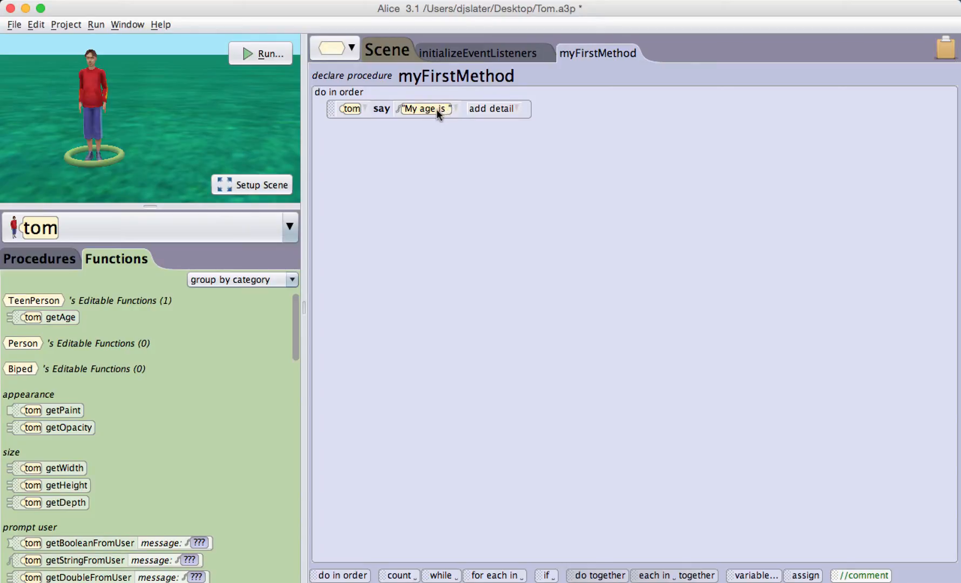
mouse_move(445, 116)
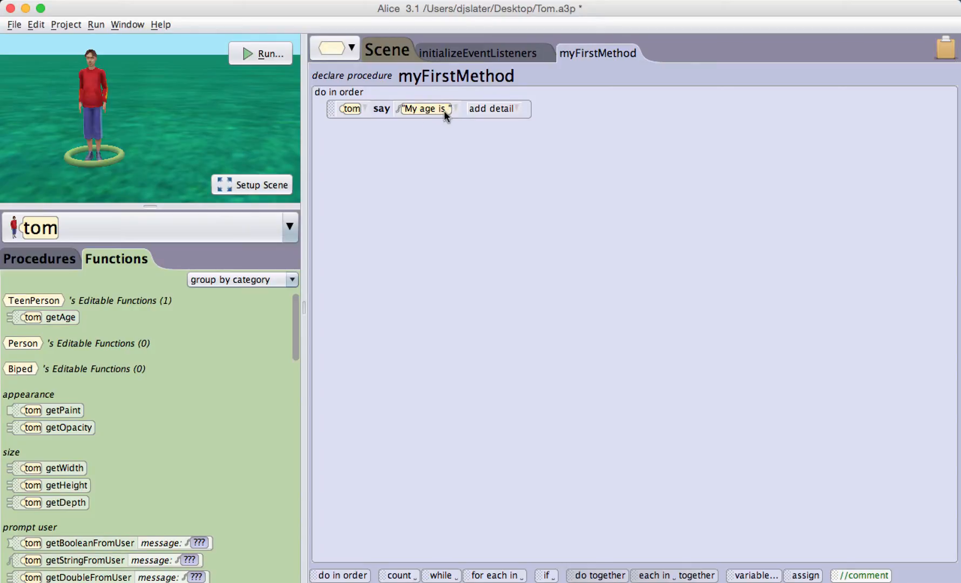
mouse_move(455, 112)
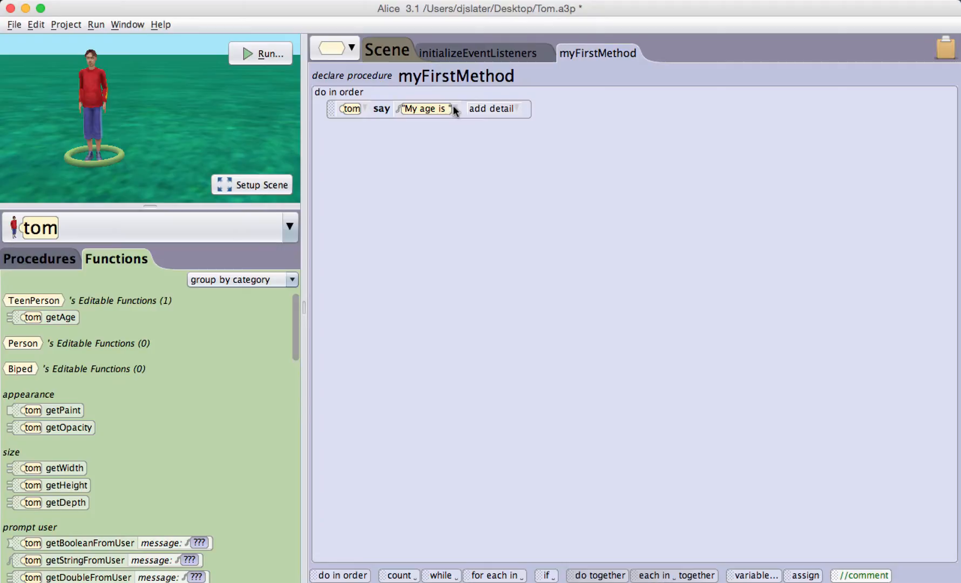
Make the say text "My age is " + 0.25, then replace 0.25 with tom's getAge
left_click(425, 109)
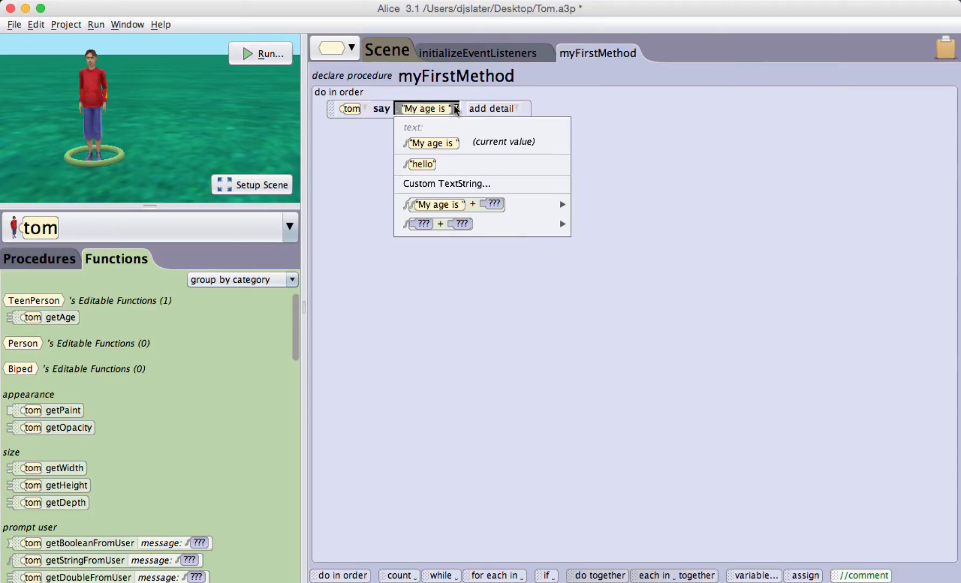
mouse_move(451, 205)
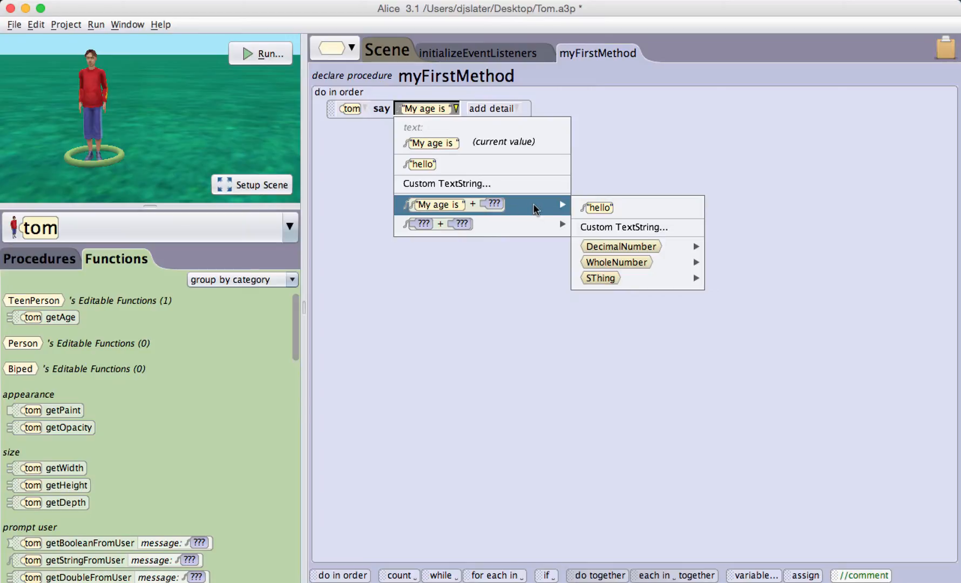
mouse_move(551, 209)
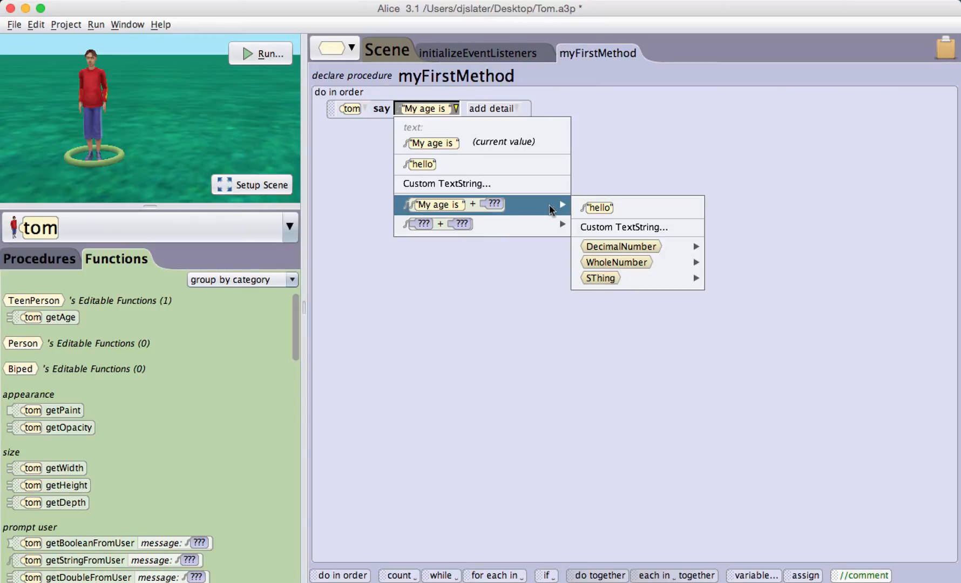
mouse_move(621, 246)
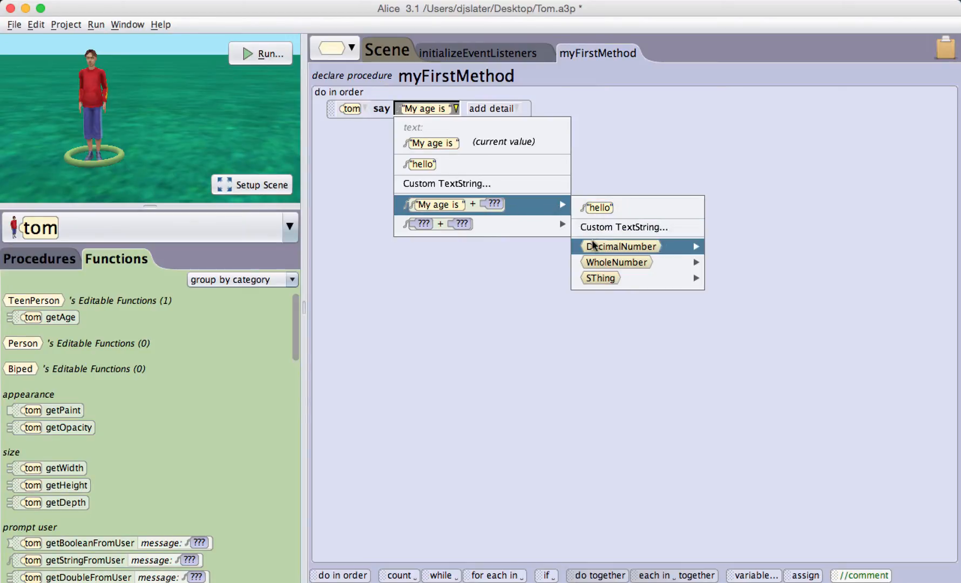
mouse_move(620, 247)
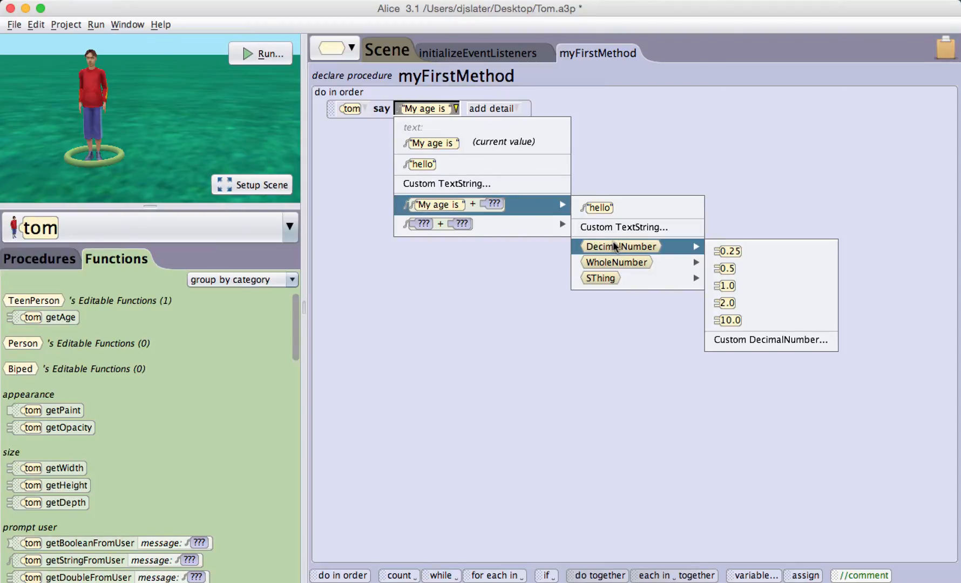
mouse_move(725, 254)
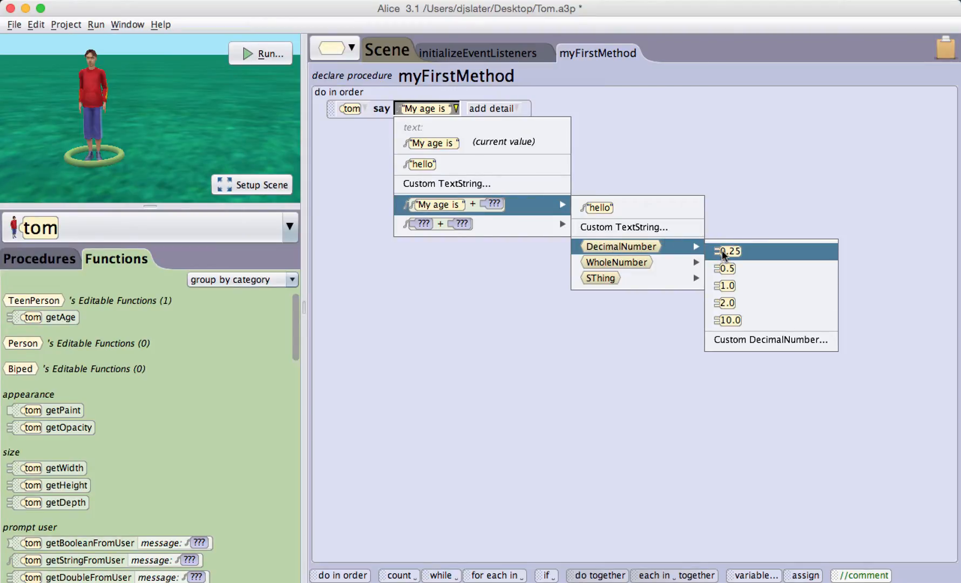
left_click(729, 252)
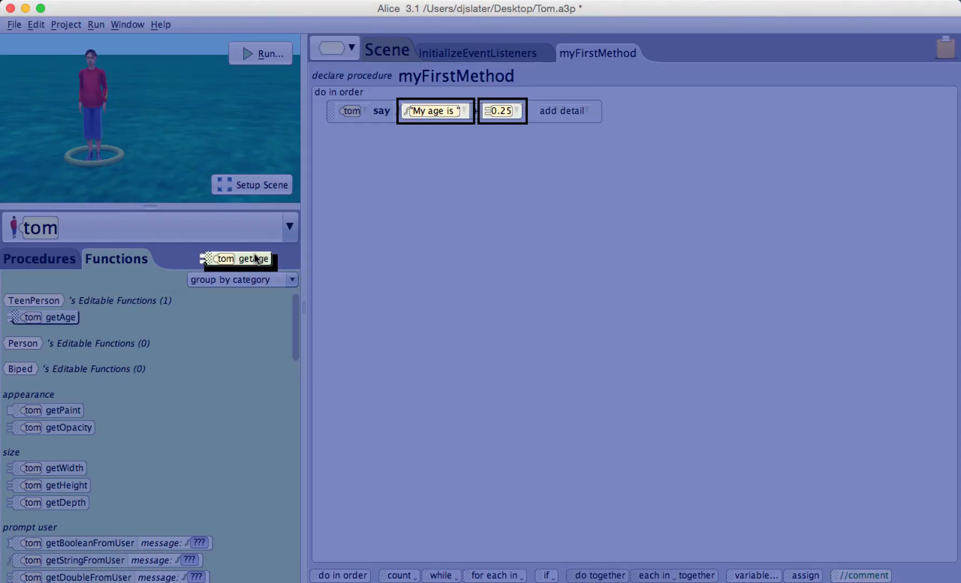
left_click_drag(251, 258, 527, 113)
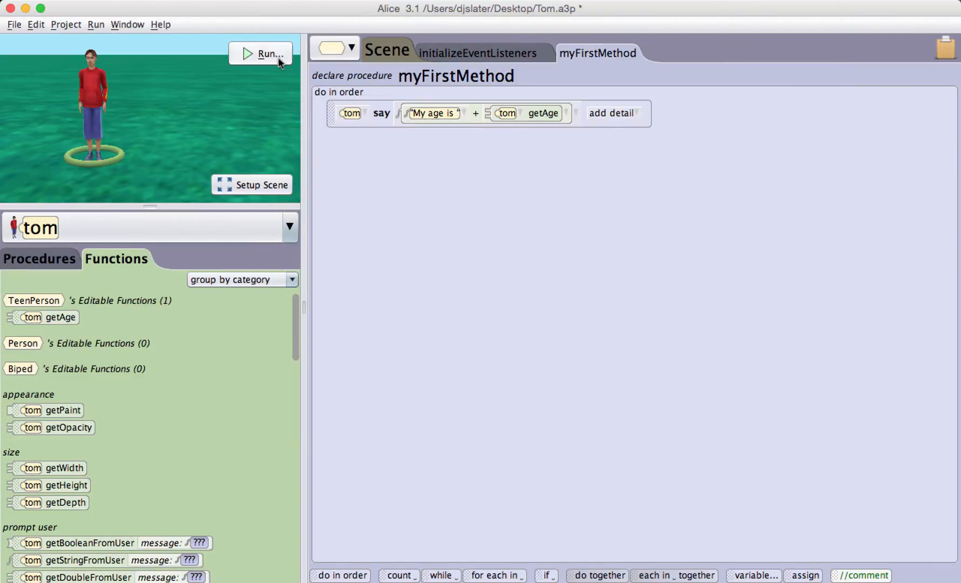
left_click(263, 54)
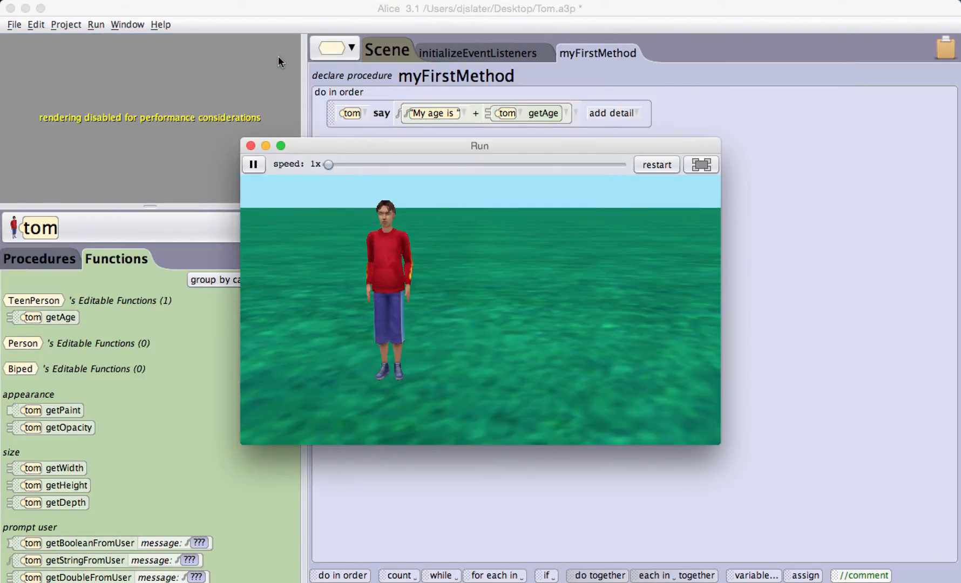
left_click(656, 165)
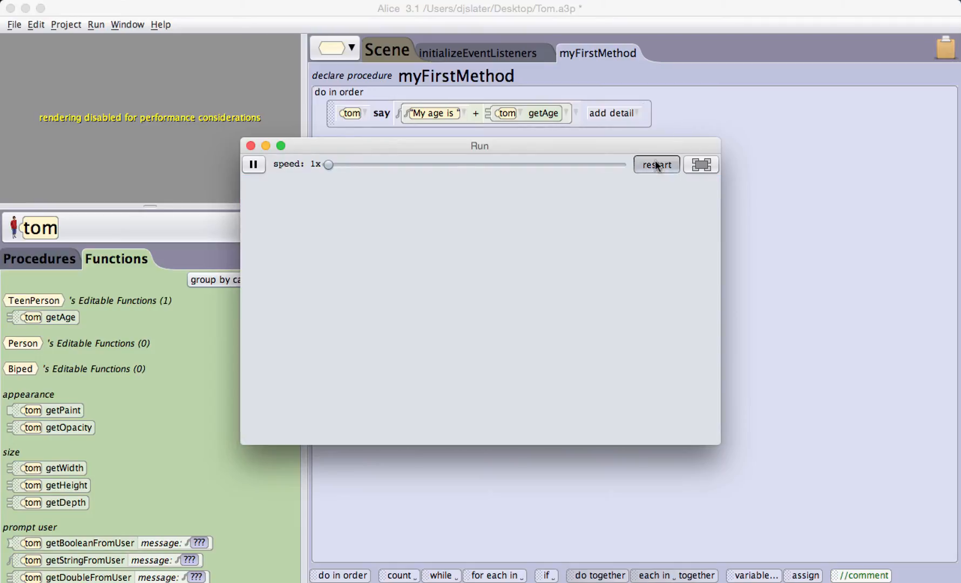
left_click(657, 165)
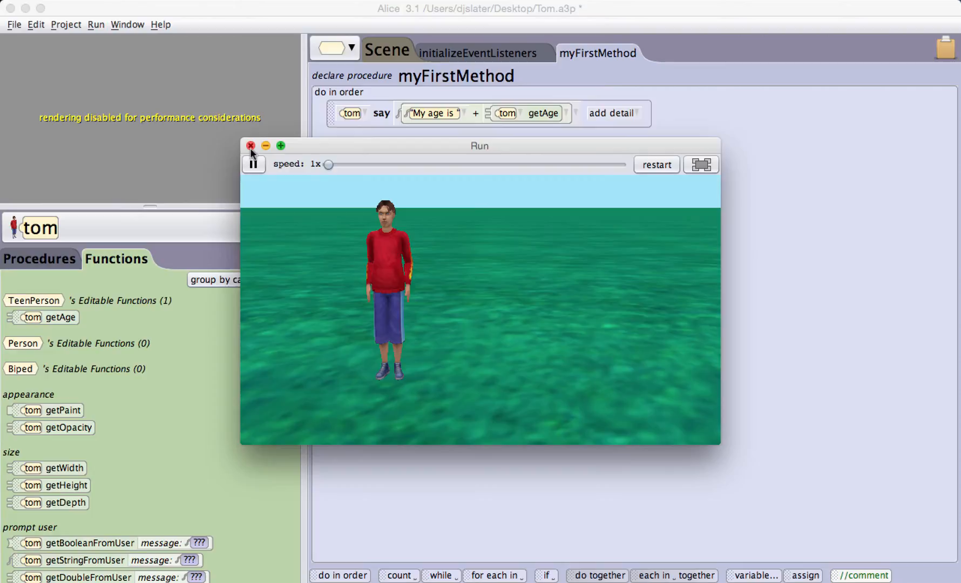
left_click(250, 146)
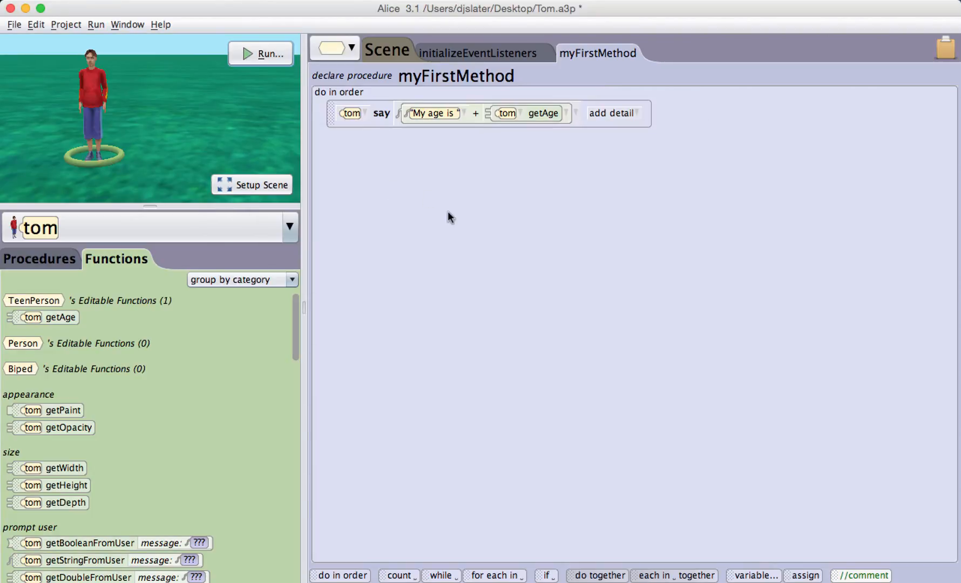
mouse_move(174, 325)
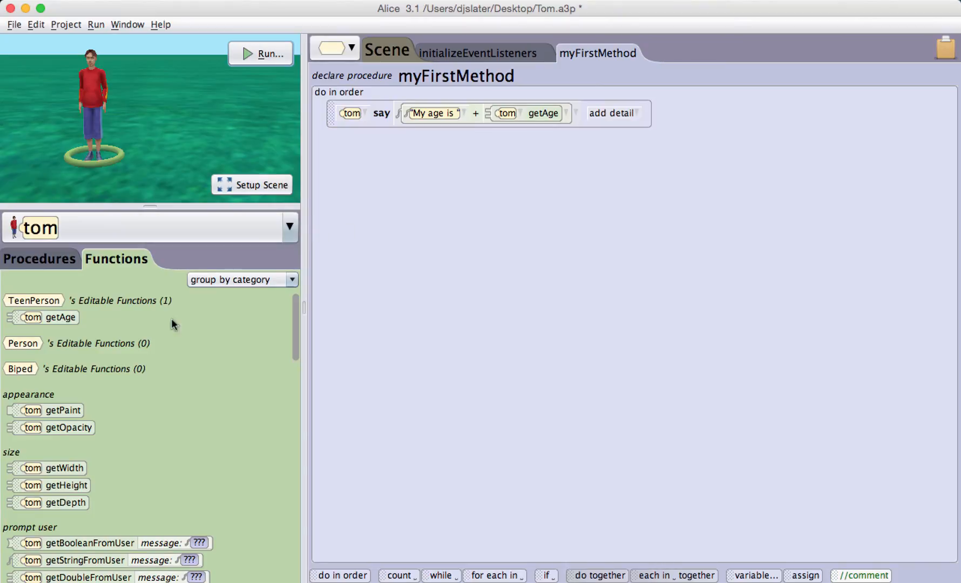
Add a second tom say statement with empty custom text joined to a 0.25 placeholder
left_click(40, 260)
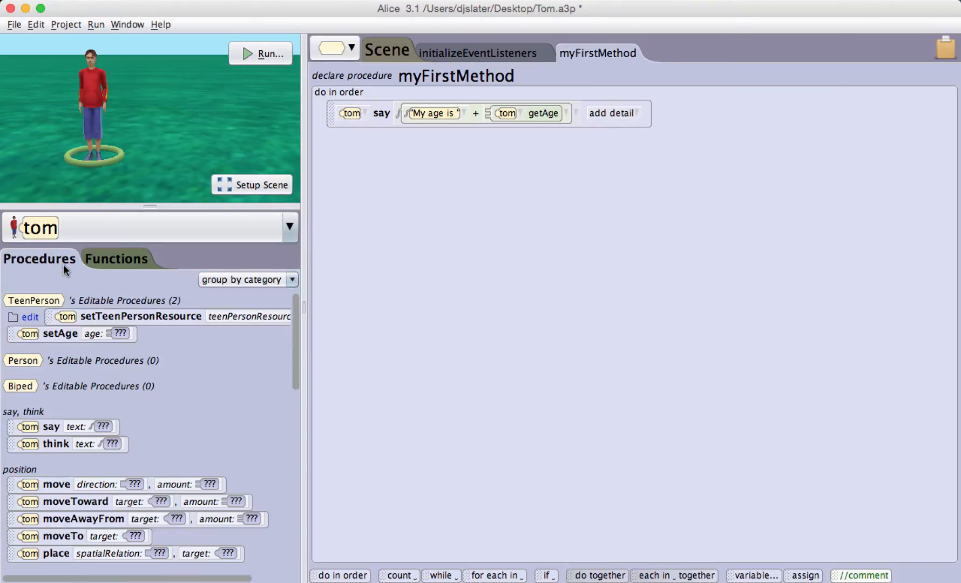
mouse_move(378, 305)
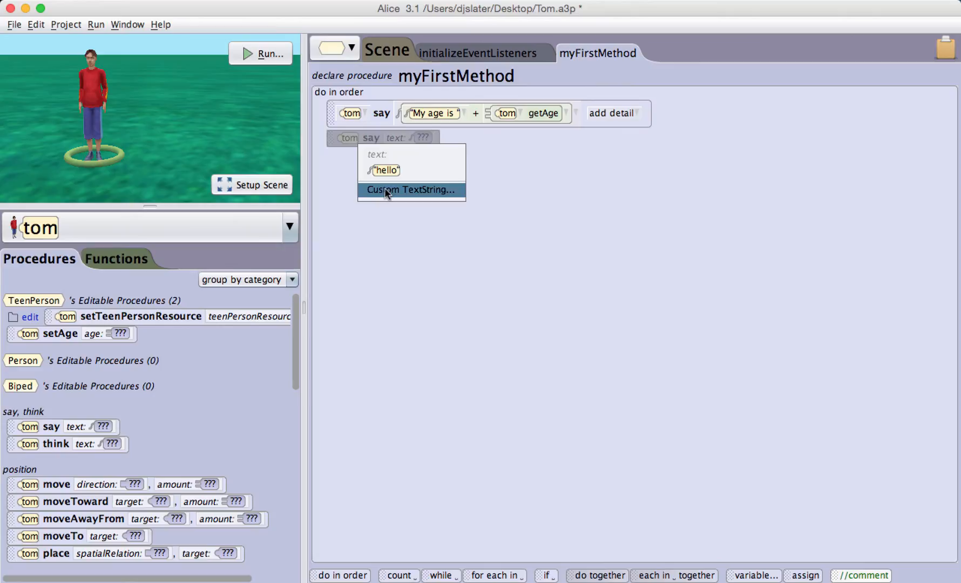
left_click(412, 190)
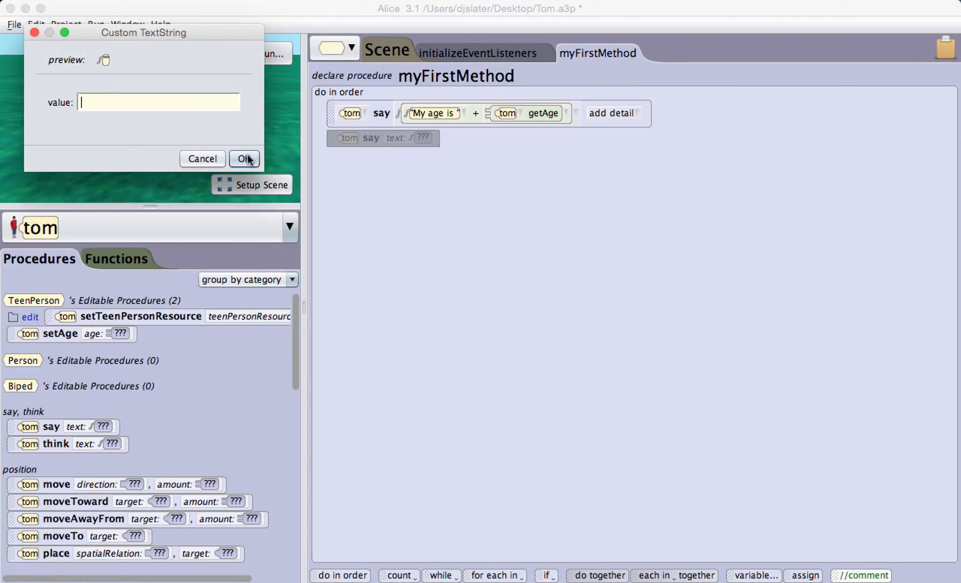
left_click(245, 158)
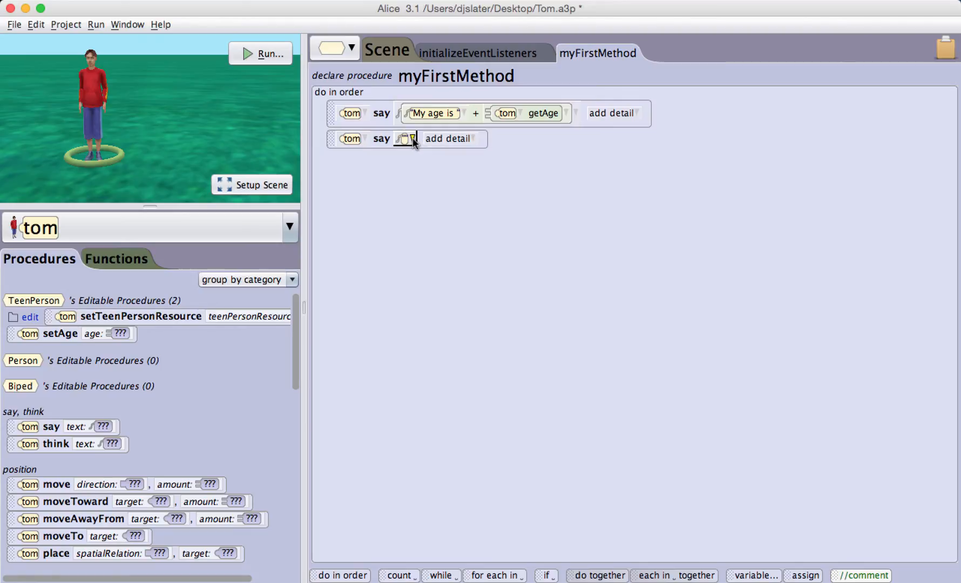
left_click(404, 139)
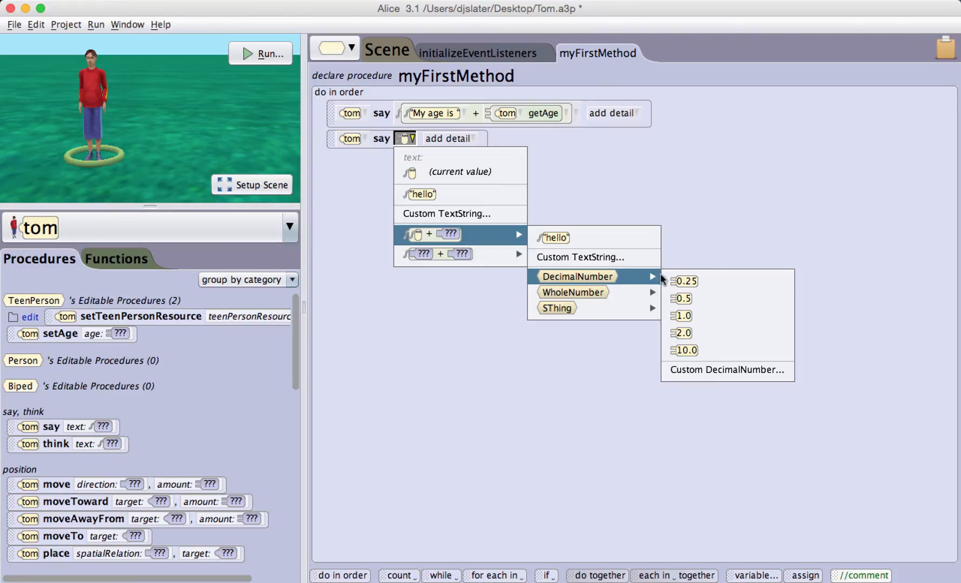
left_click(685, 282)
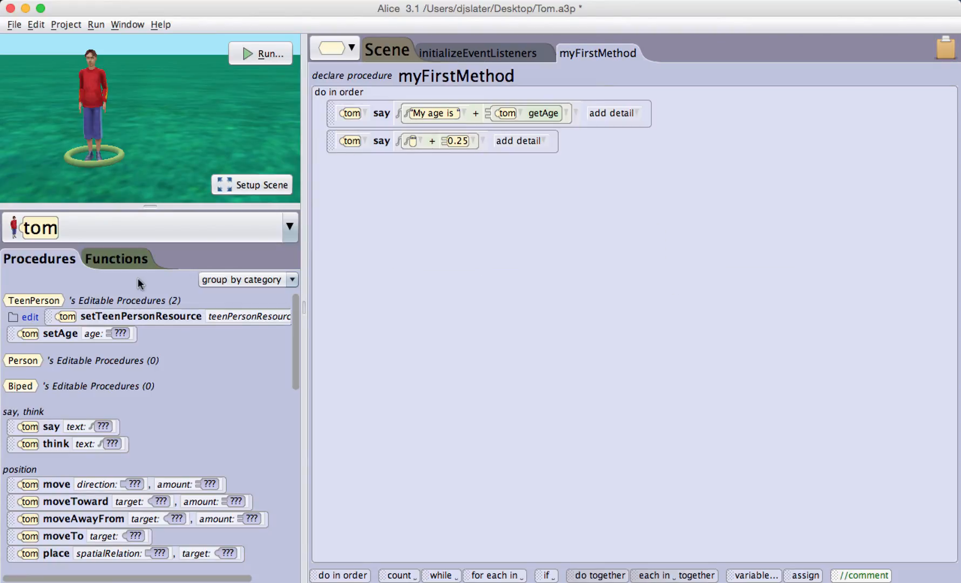
Replace the placeholder with tom's getAge and run the program with both say statements
left_click(117, 259)
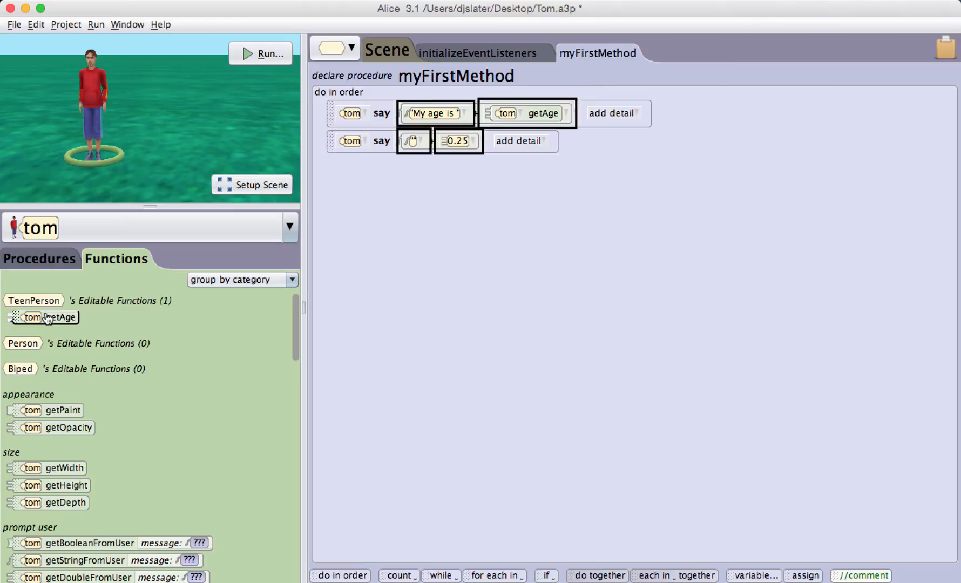
left_click_drag(43, 317, 463, 146)
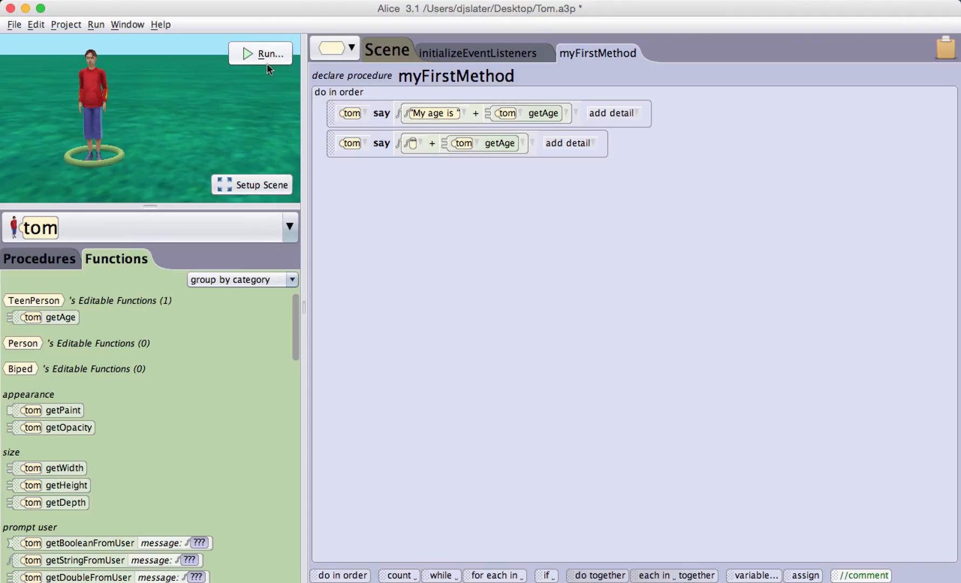
left_click(260, 54)
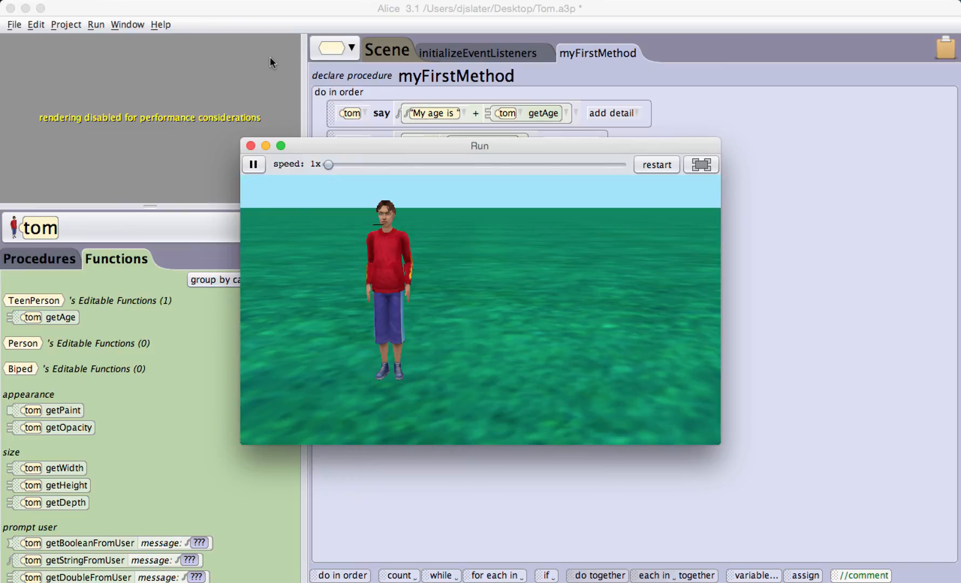